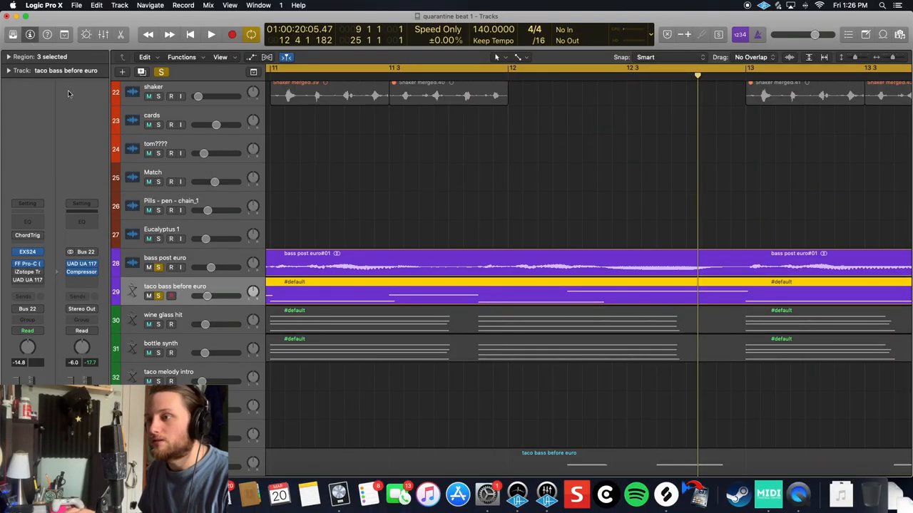
{"action": "mouse_move", "coordinate": [379, 126]}
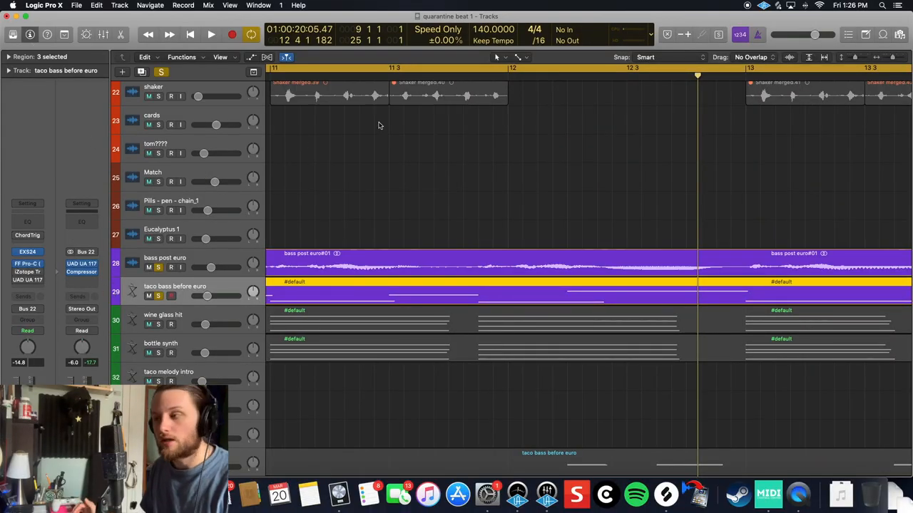
Play the quarantine beat with 'bass post euro' and 'taco bass before euro' soloed
{"action": "left_click", "coordinate": [211, 34]}
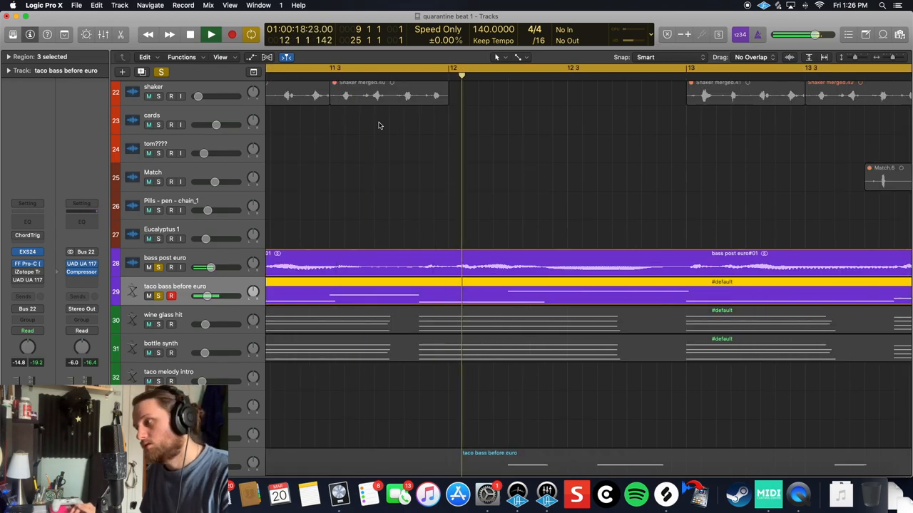